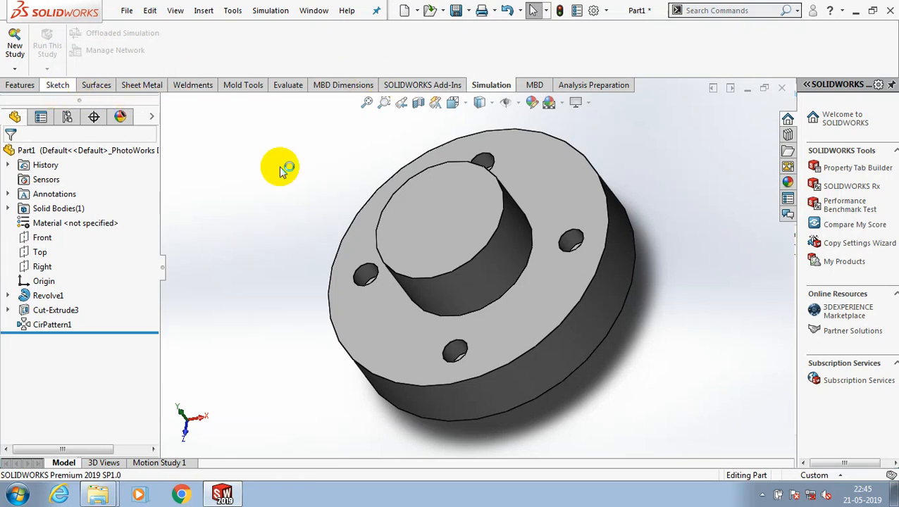
# Start a new simulation study of type Static, creating Static 1 for the flange part
pyautogui.click(14, 42)
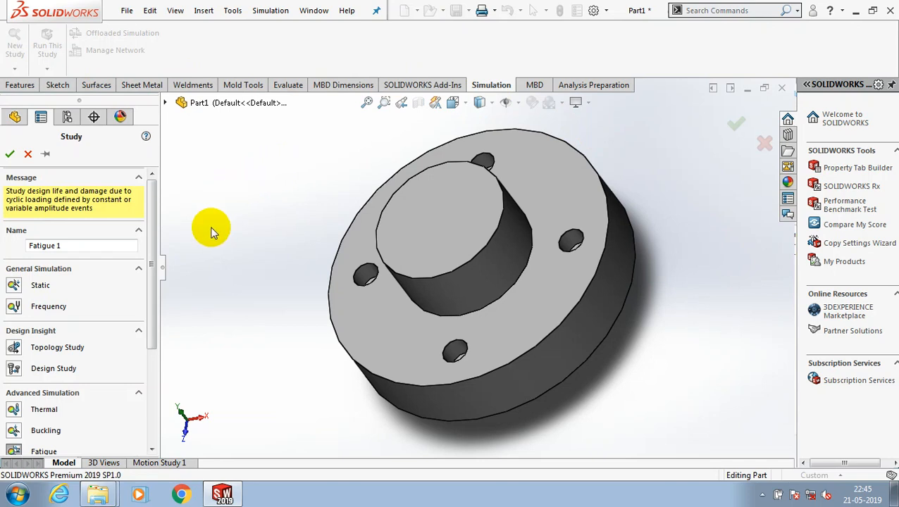
pyautogui.moveTo(14, 289)
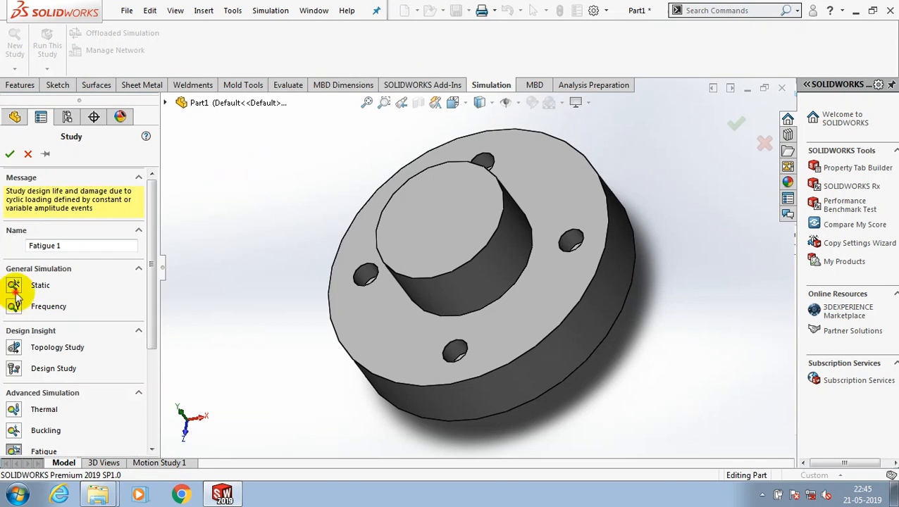
pyautogui.click(14, 285)
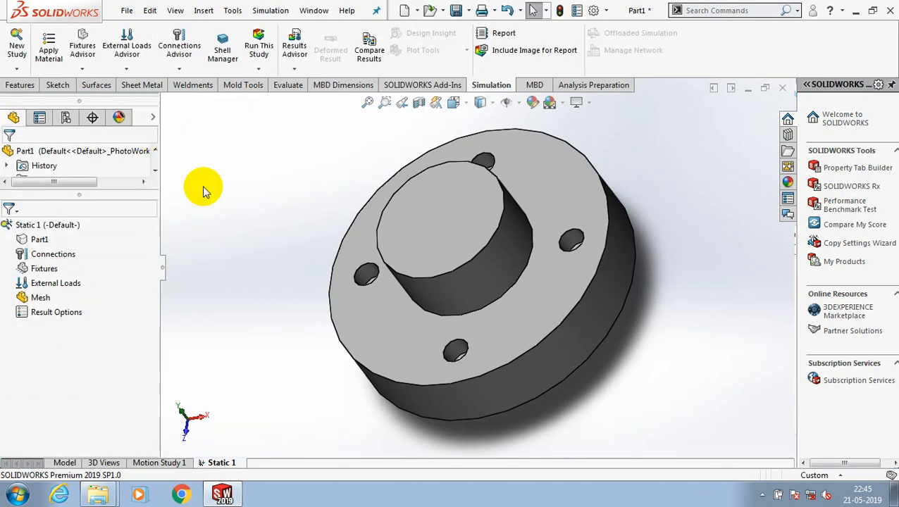
# Assign Cast Alloy Steel from the Steel library as the flange part's material
pyautogui.click(48, 45)
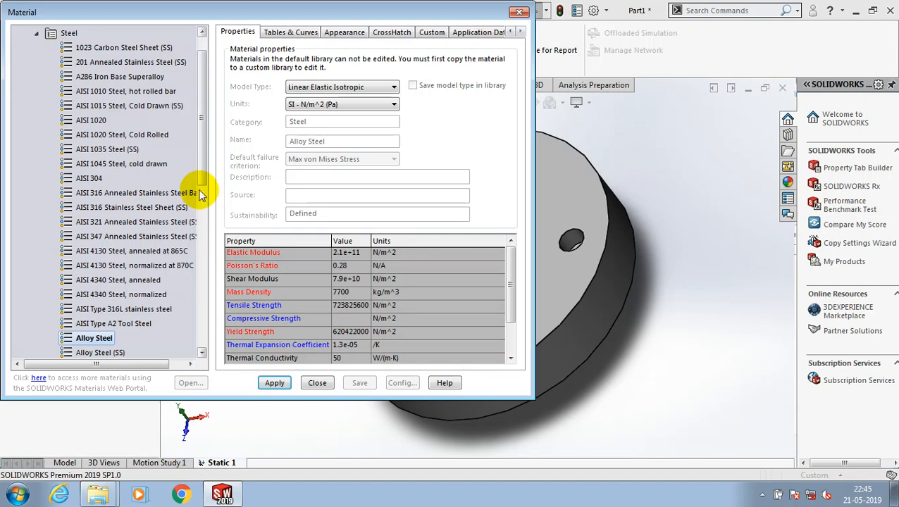
pyautogui.scroll(-3)
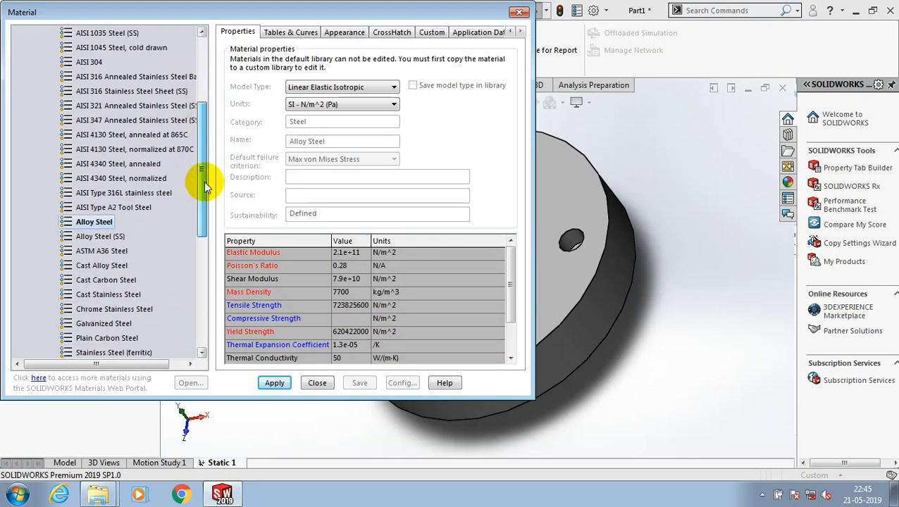
pyautogui.click(102, 265)
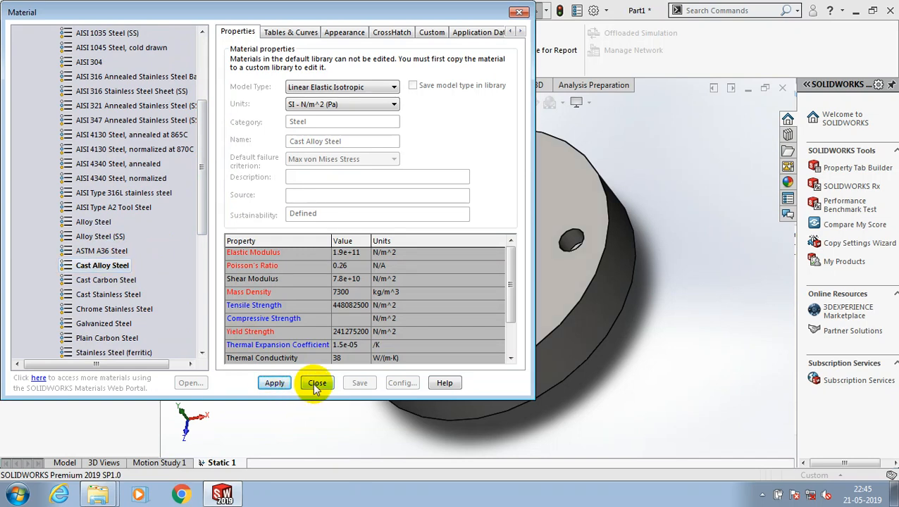
pyautogui.click(318, 384)
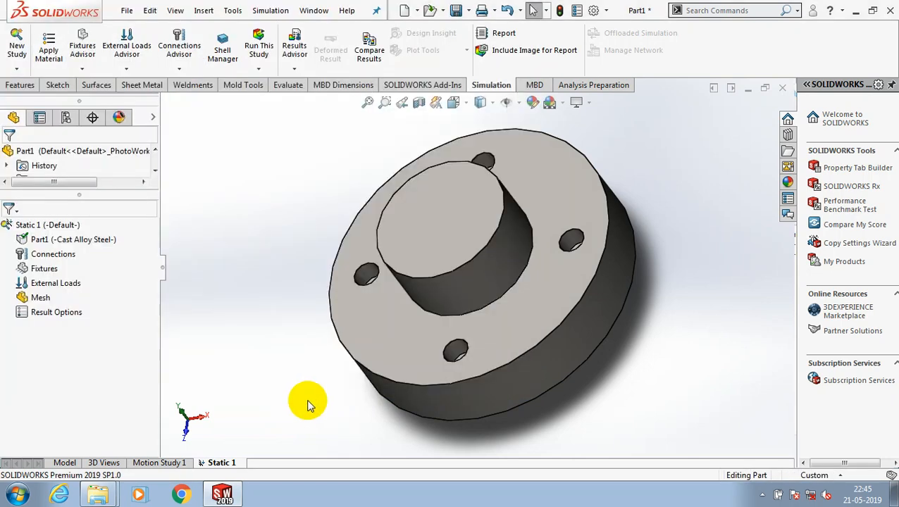
pyautogui.moveTo(129, 113)
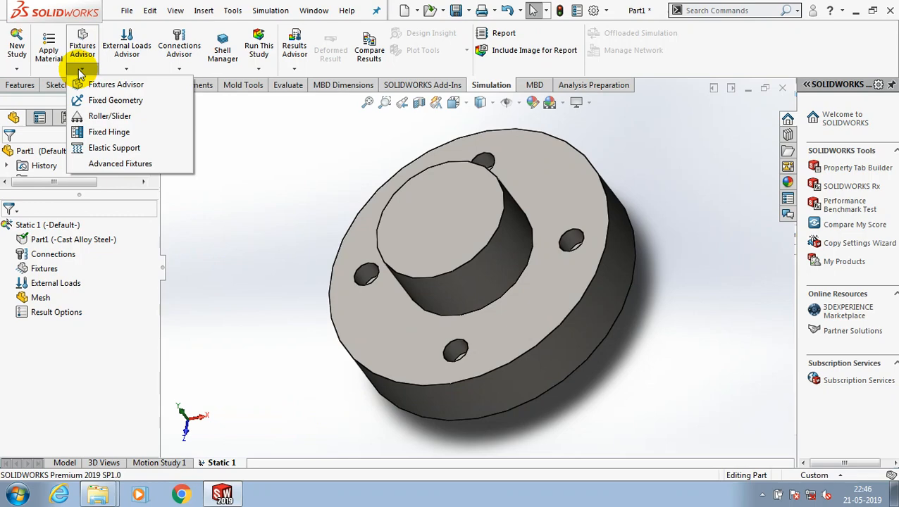
# Apply a Fixed Geometry restraint (Fixed-1) to the recessed face on the part's underside
pyautogui.click(116, 100)
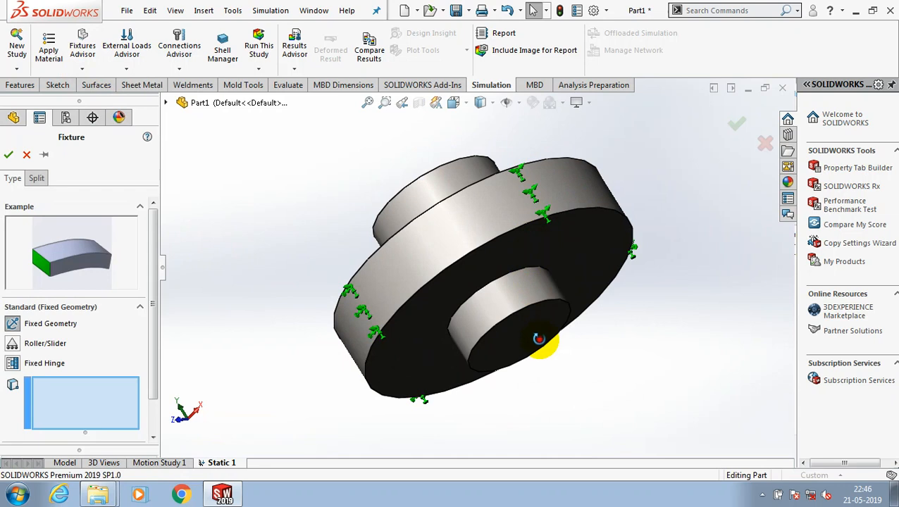
pyautogui.click(538, 339)
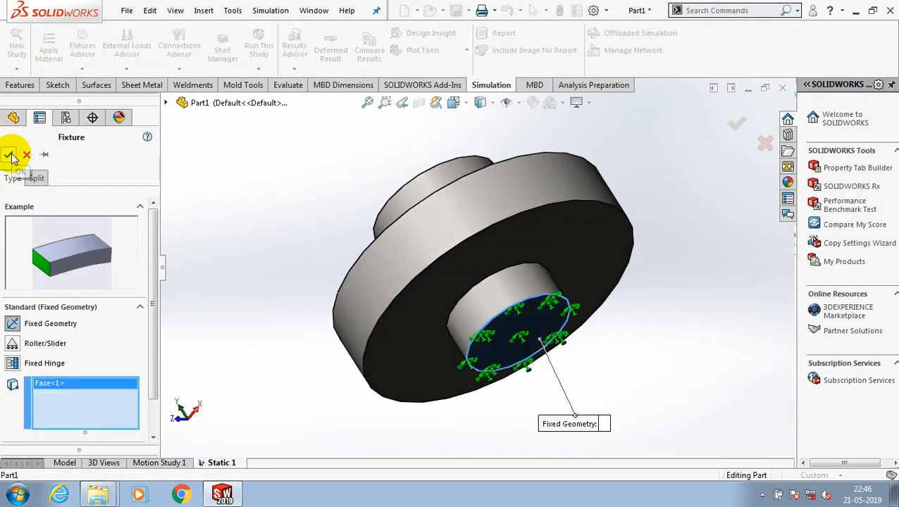
pyautogui.click(12, 155)
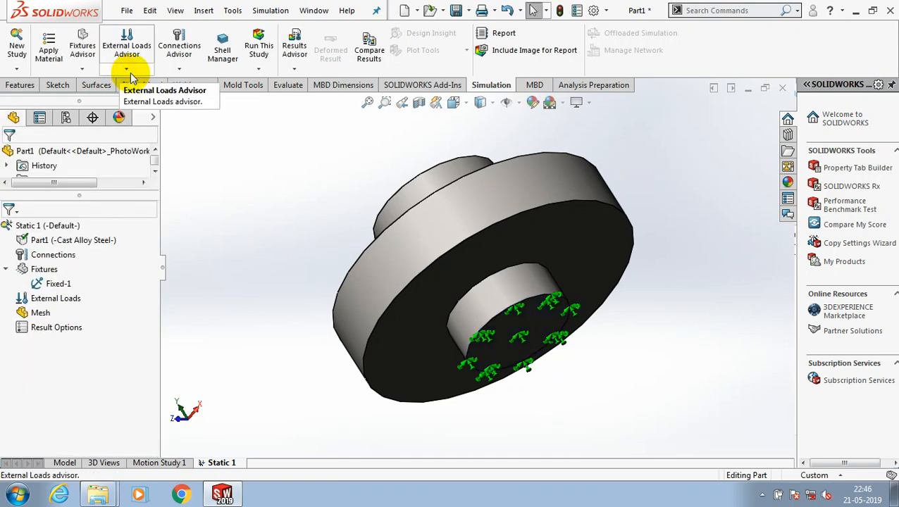
# Add Elastic Support-1 on the flange underside with normal stiffness 25 and shear stiffness 12
pyautogui.click(83, 68)
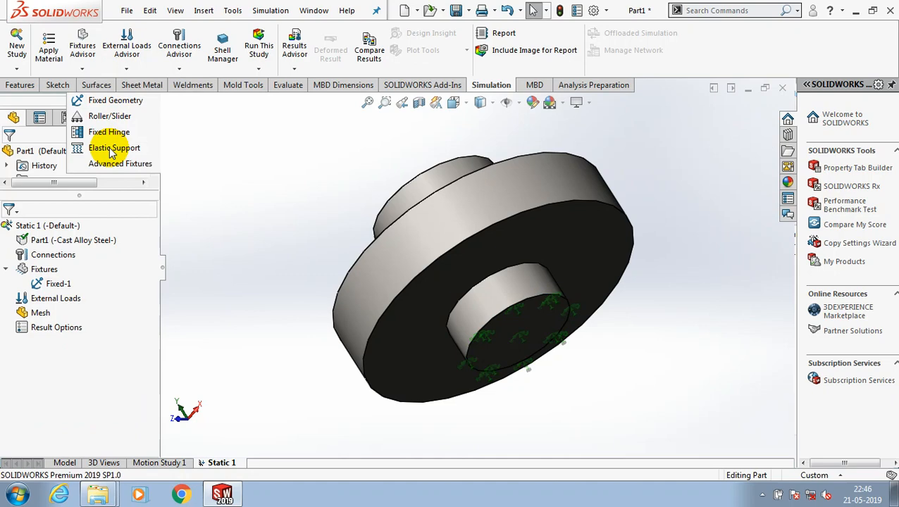
pyautogui.click(114, 148)
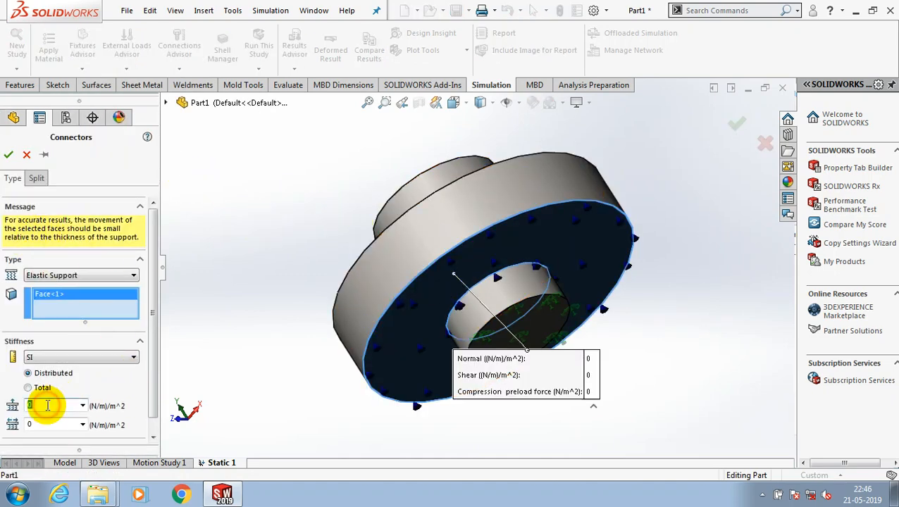
pyautogui.write('25')
pyautogui.click(56, 425)
pyautogui.write('12')
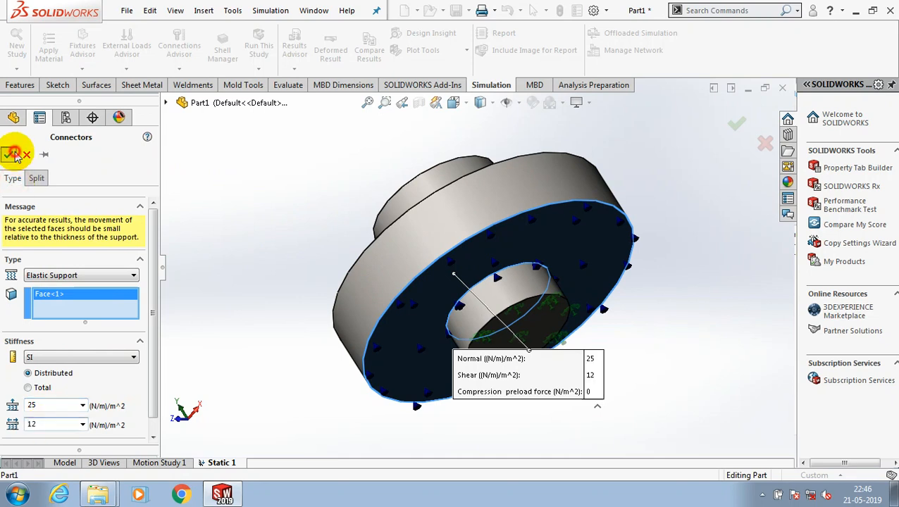
pyautogui.click(14, 154)
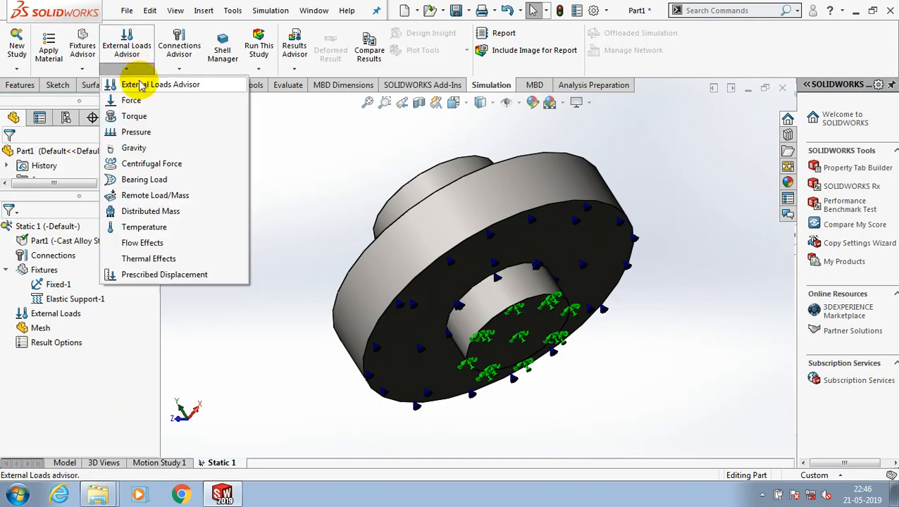
pyautogui.moveTo(195, 179)
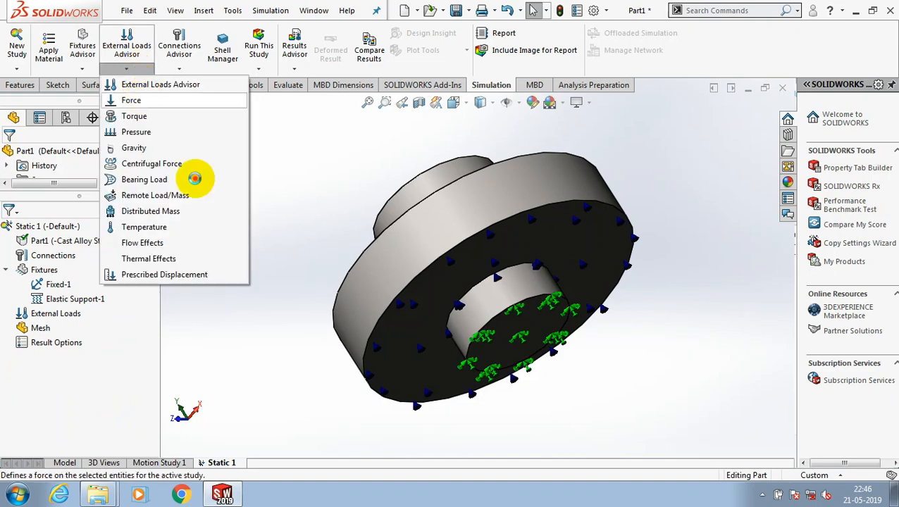
# Define a 233 N reversed-direction force on the hub's top face
pyautogui.click(131, 100)
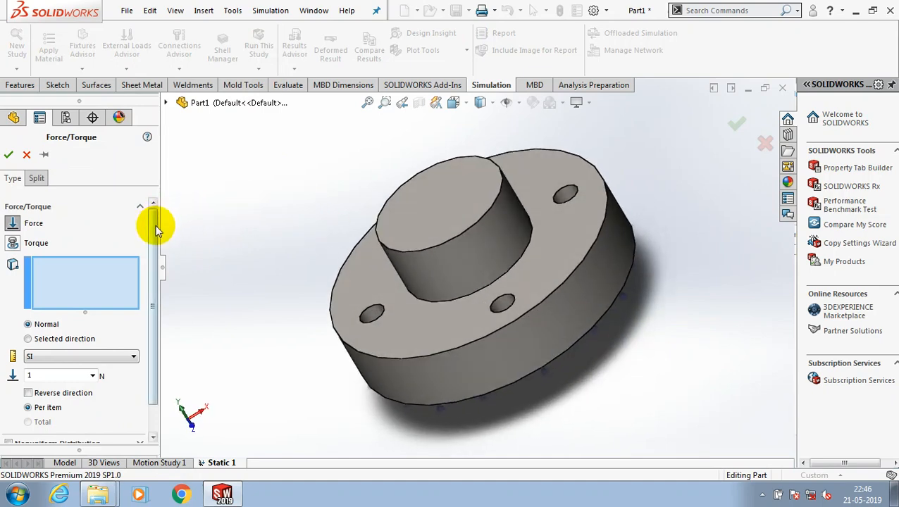
pyautogui.scroll(-3)
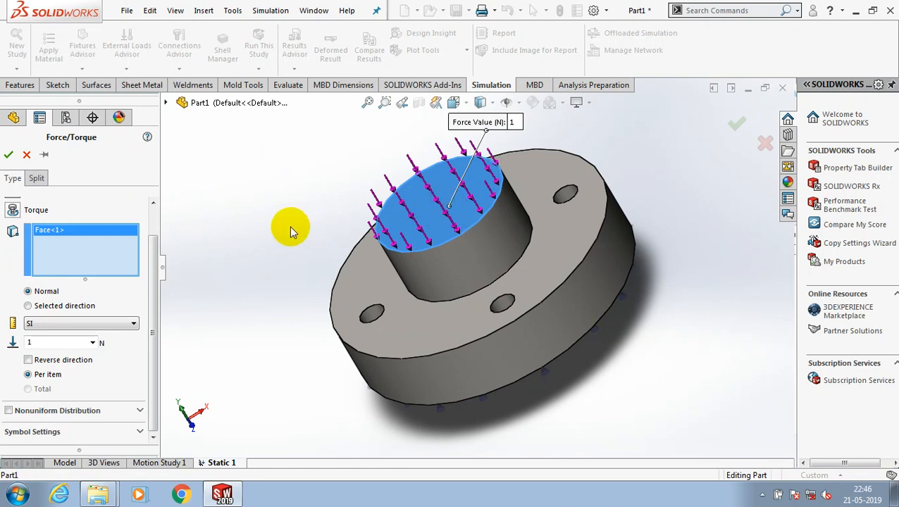
pyautogui.moveTo(68, 292)
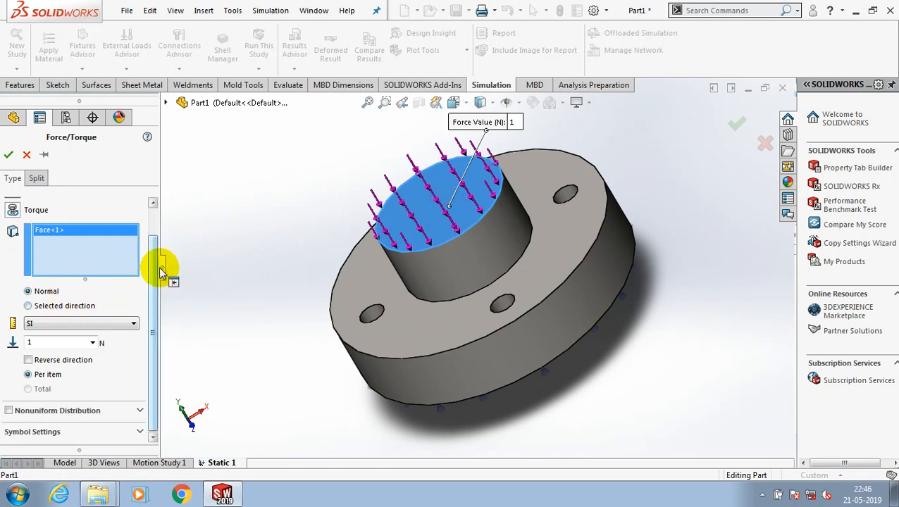
pyautogui.click(28, 361)
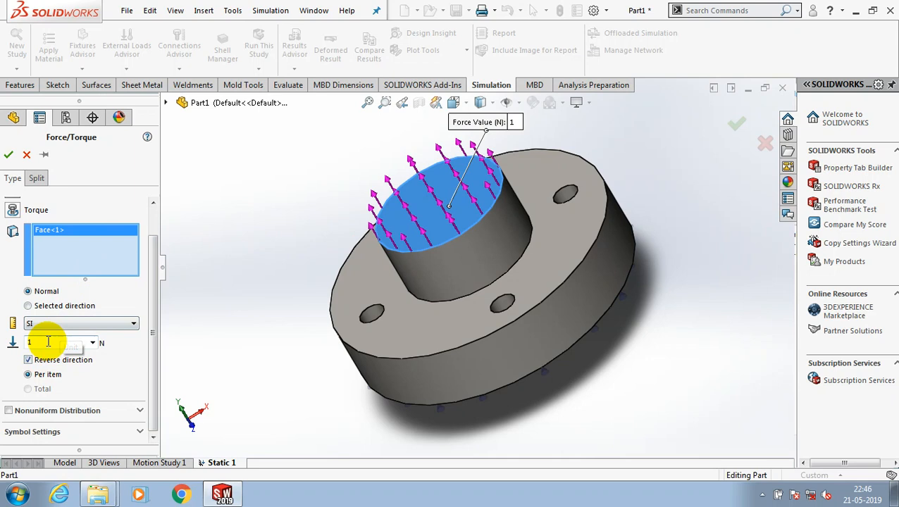
pyautogui.write('2')
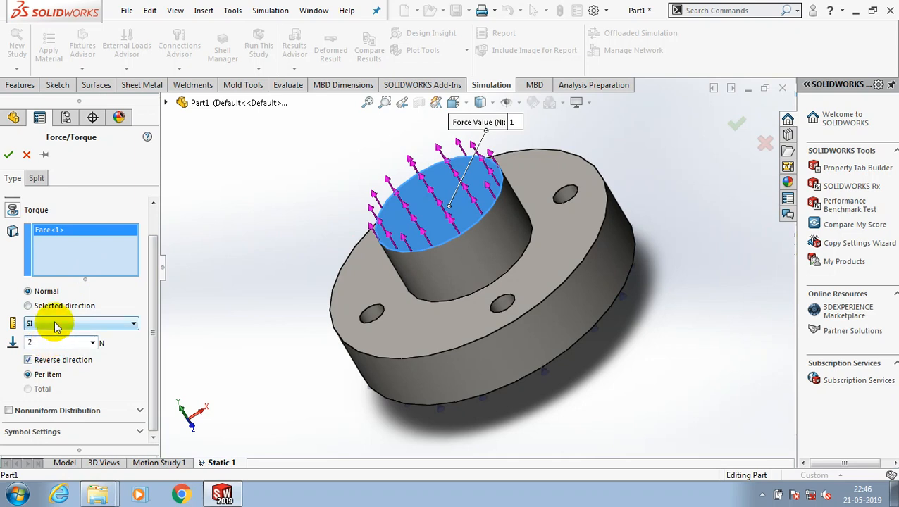
pyautogui.write('233')
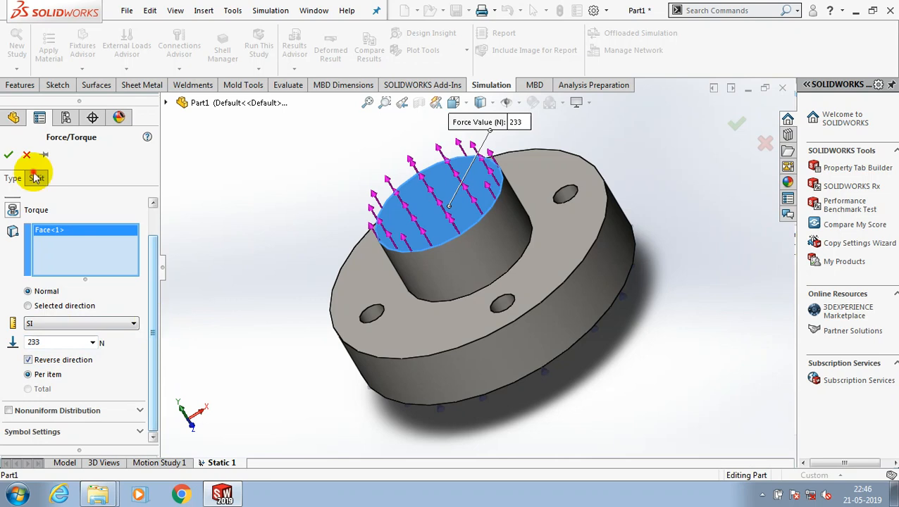
# Review the face-split options, keep Per item, and confirm Force-1 under External Loads
pyautogui.click(37, 177)
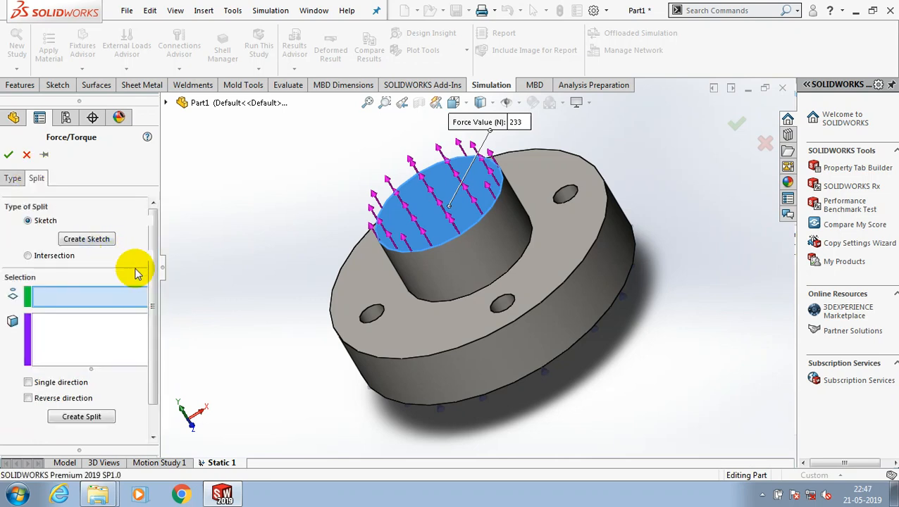
pyautogui.moveTo(50, 274)
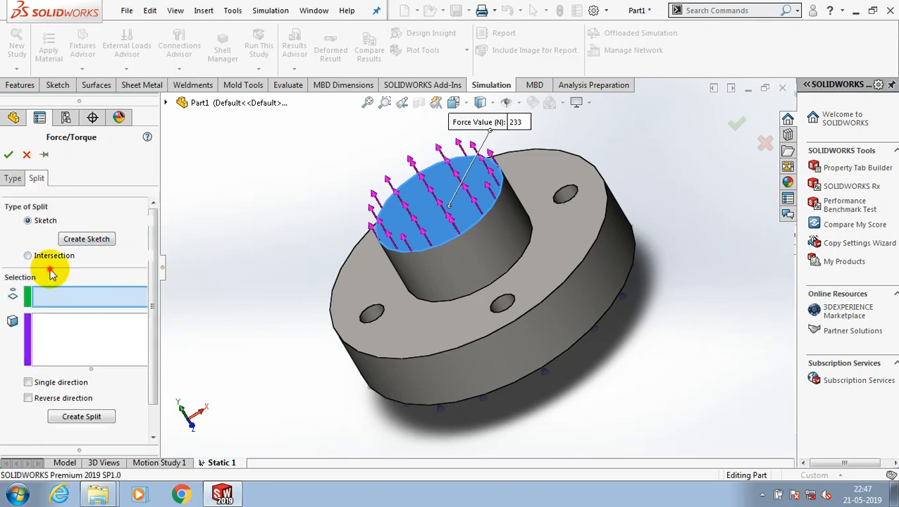
pyautogui.moveTo(110, 274)
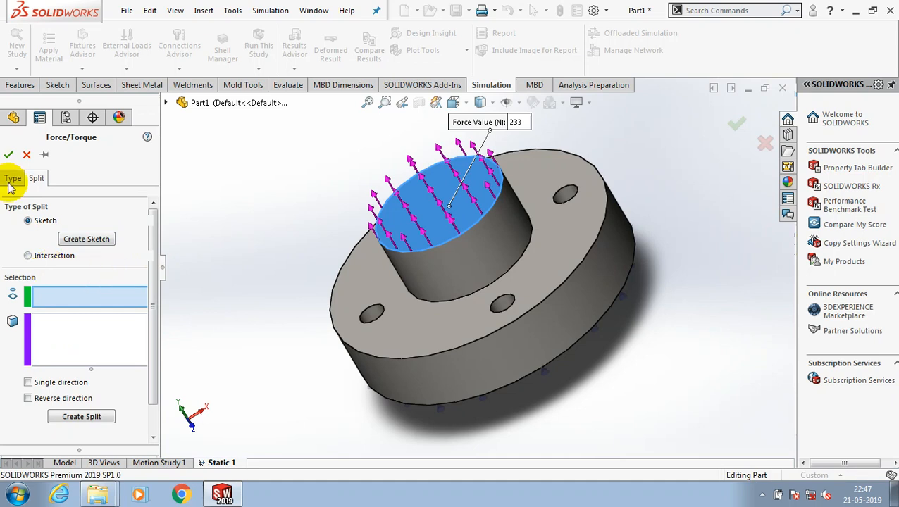
pyautogui.click(11, 177)
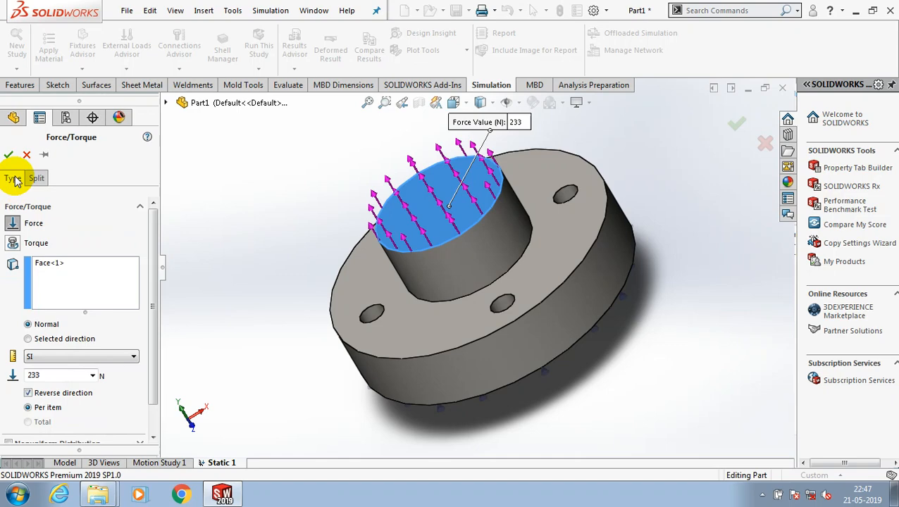
pyautogui.moveTo(248, 215)
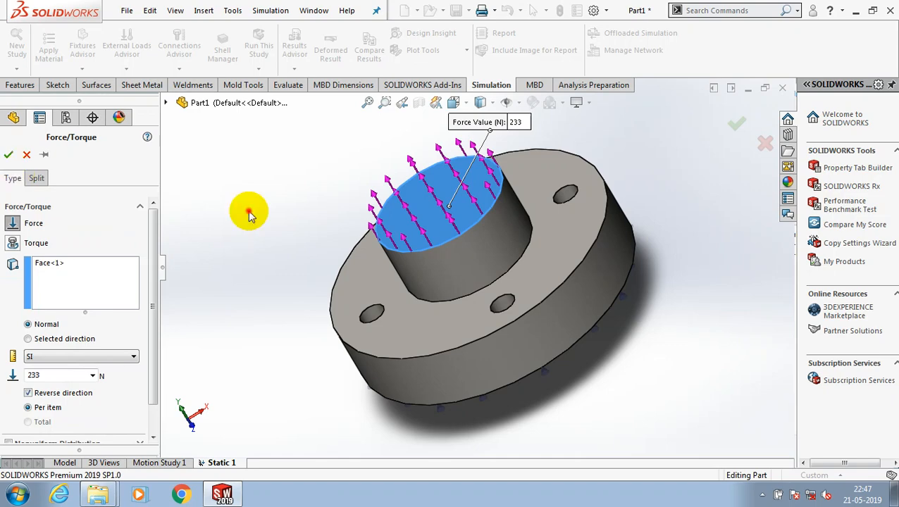
pyautogui.click(736, 124)
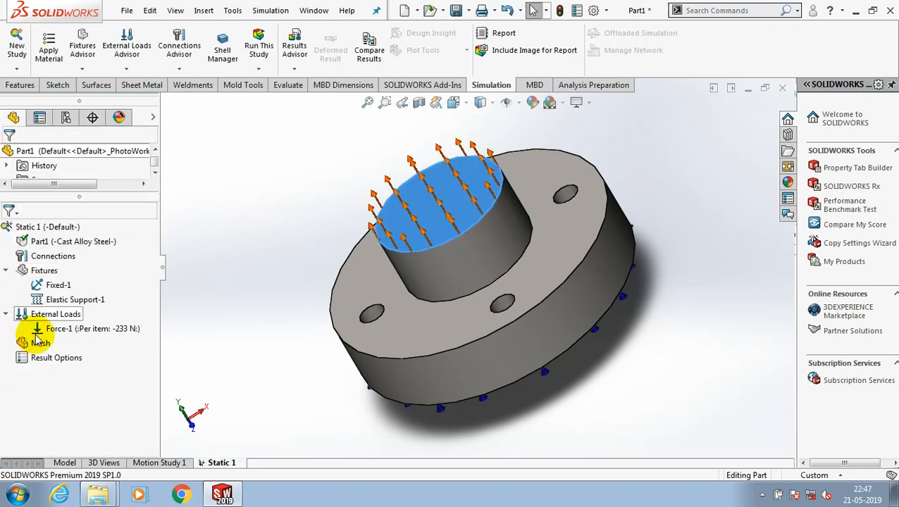
# Create a solid tetrahedral mesh on the flange part with default density
pyautogui.rightClick(39, 343)
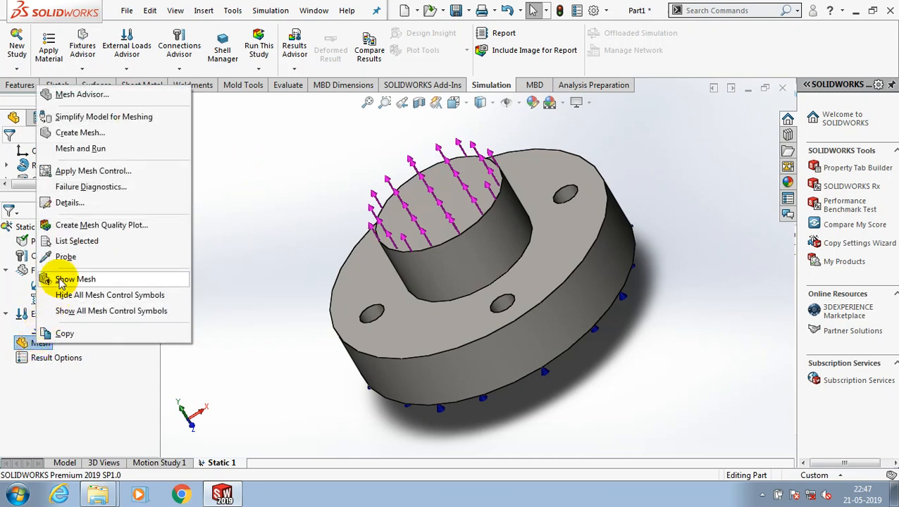
pyautogui.moveTo(79, 133)
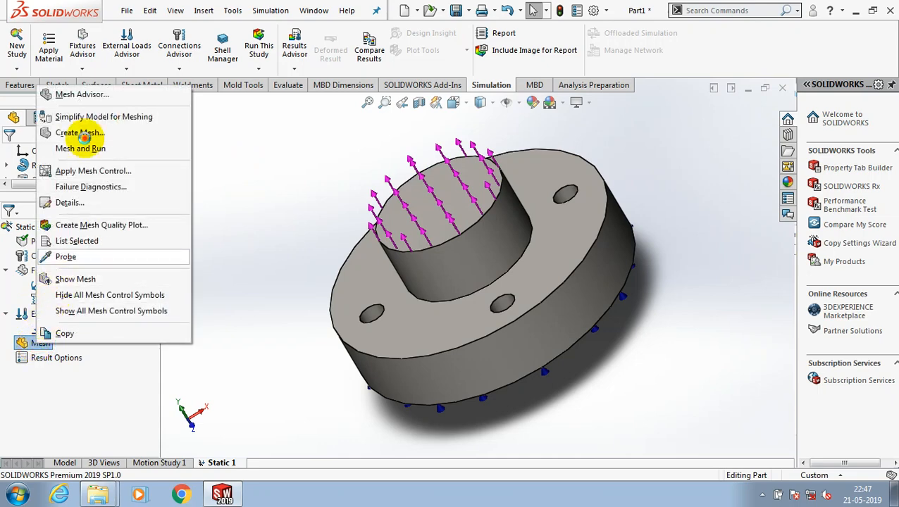
pyautogui.click(82, 132)
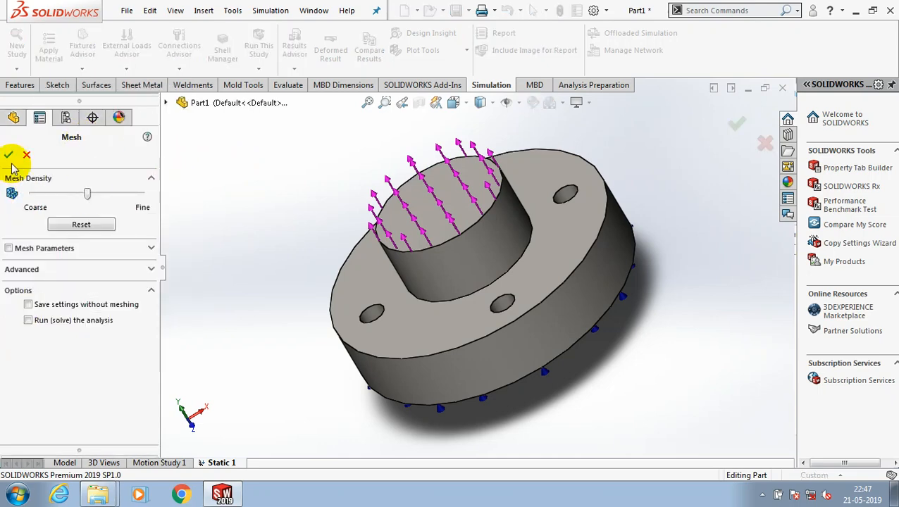
pyautogui.click(9, 155)
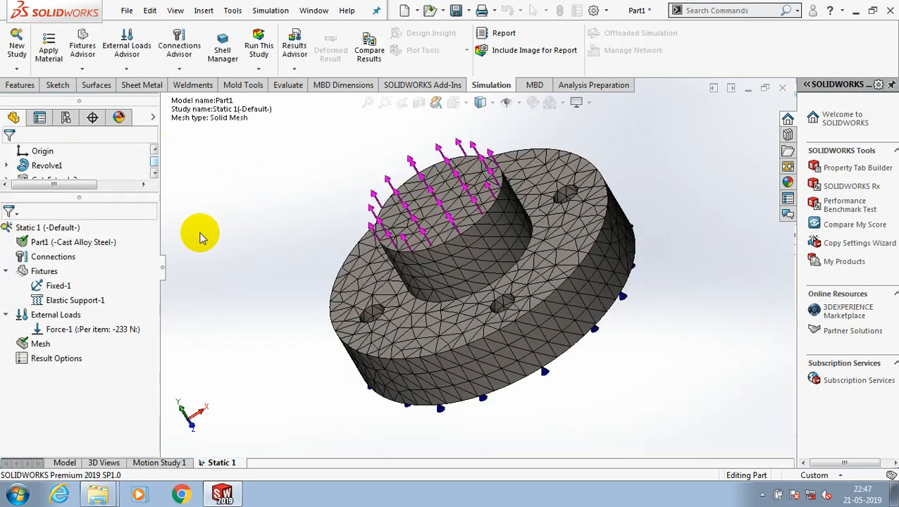
pyautogui.click(258, 68)
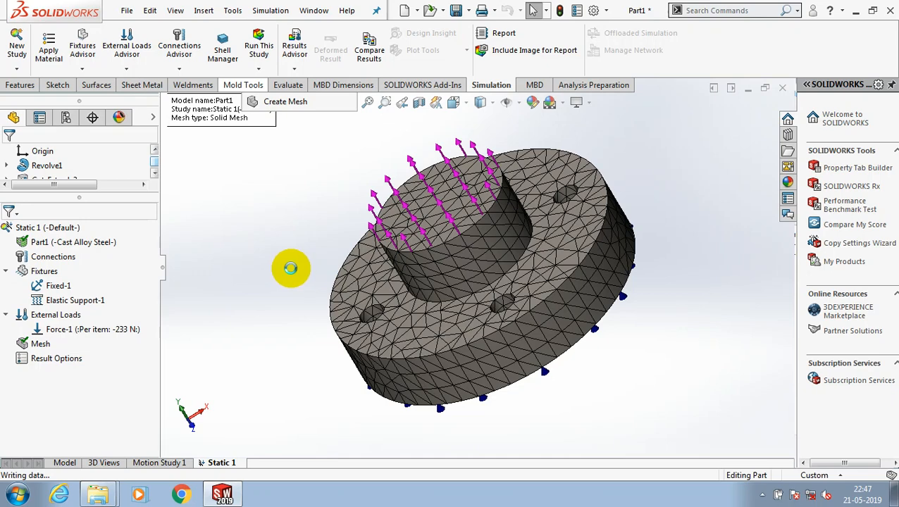
# Run Static 1 to produce Stress1, Displacement1 and Strain1, and review the von Mises stress plot
pyautogui.click(258, 45)
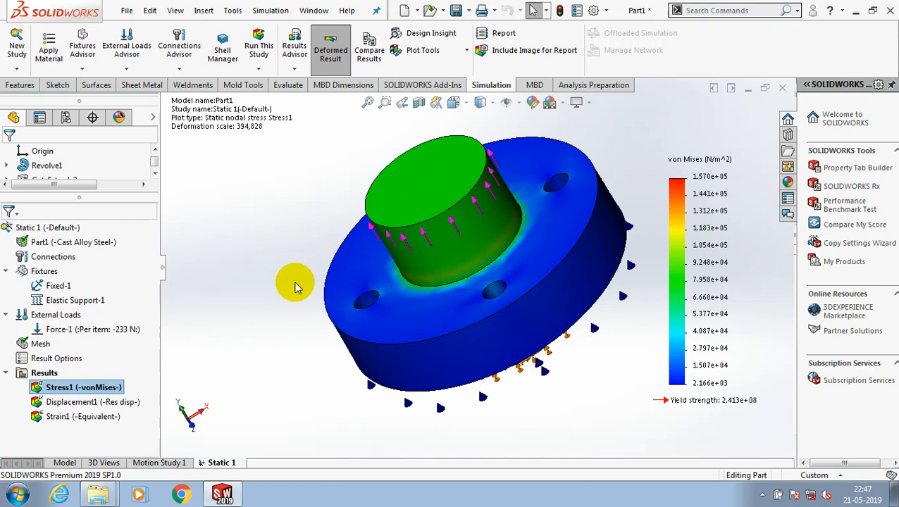
pyautogui.moveTo(296, 282); pyautogui.dragTo(257, 276)
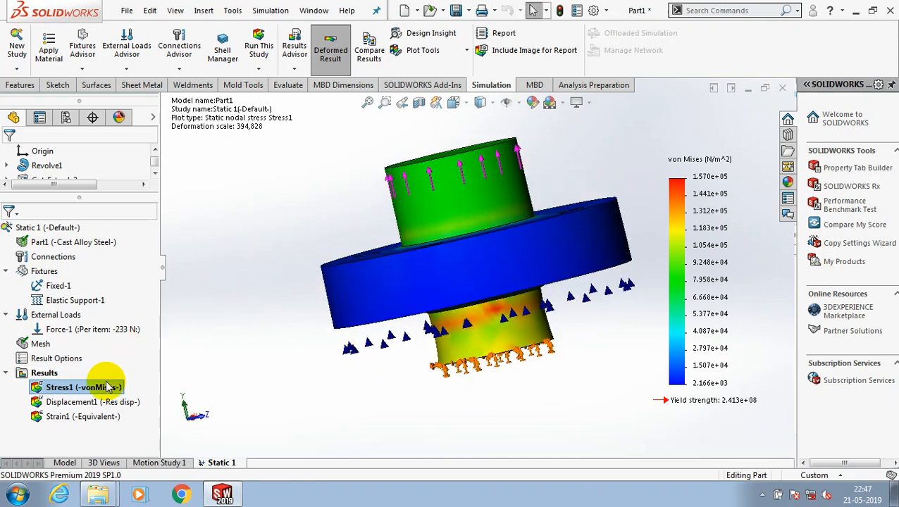
pyautogui.rightClick(76, 386)
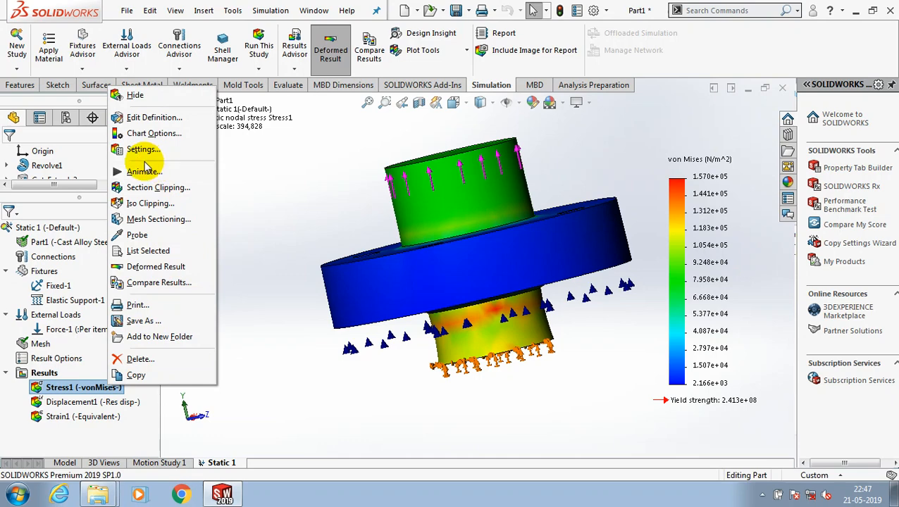
pyautogui.moveTo(317, 323)
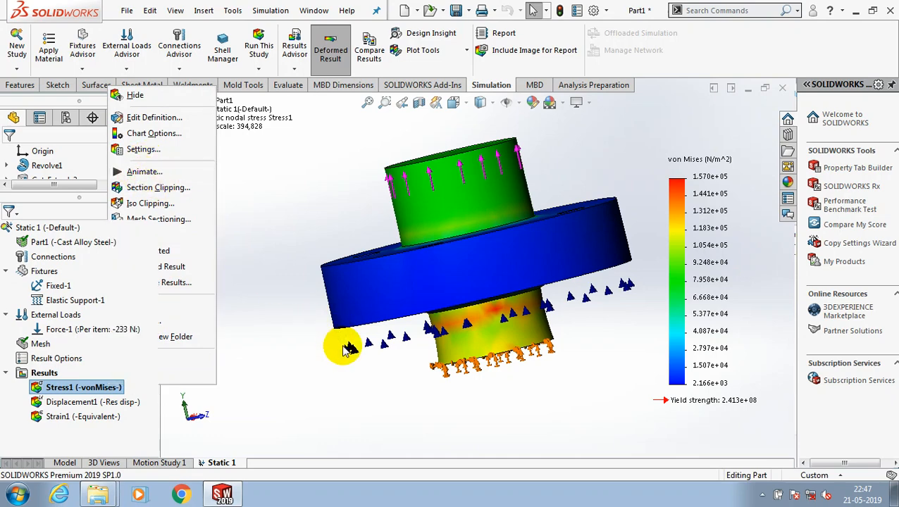
pyautogui.click(144, 172)
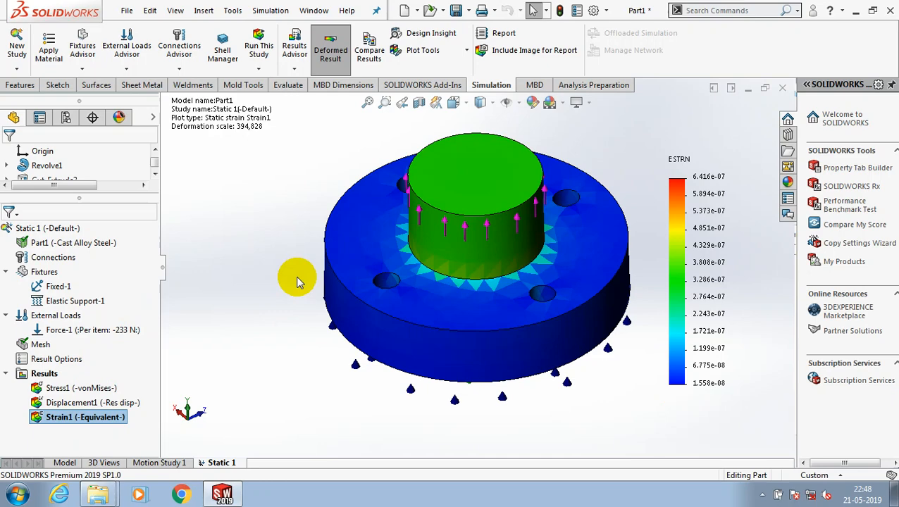
pyautogui.rightClick(46, 373)
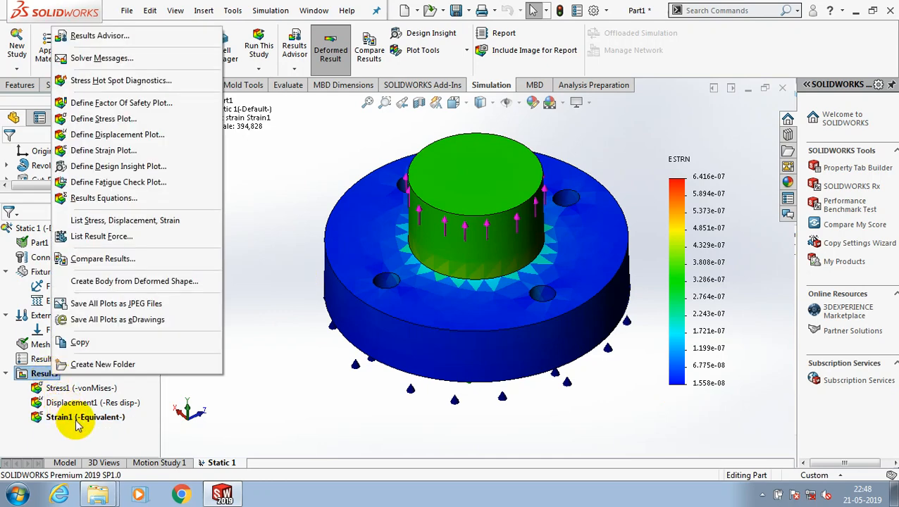
pyautogui.rightClick(59, 417)
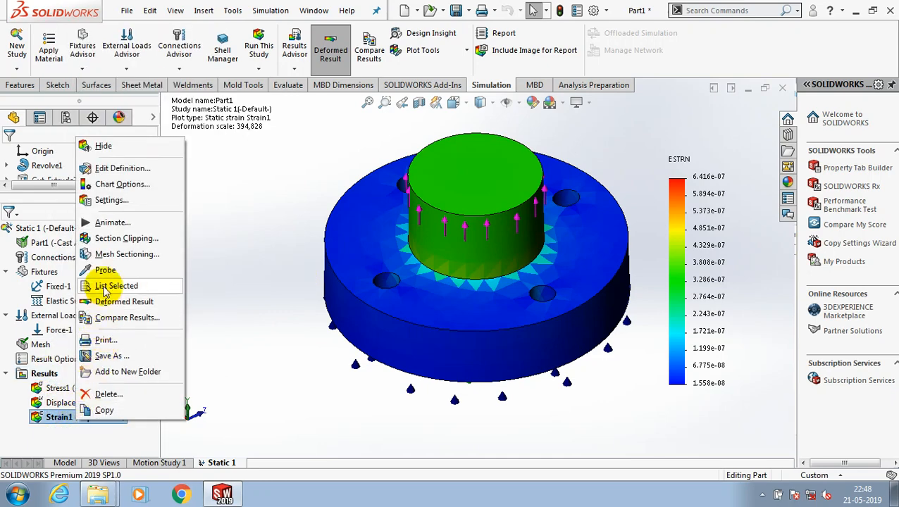
pyautogui.click(113, 222)
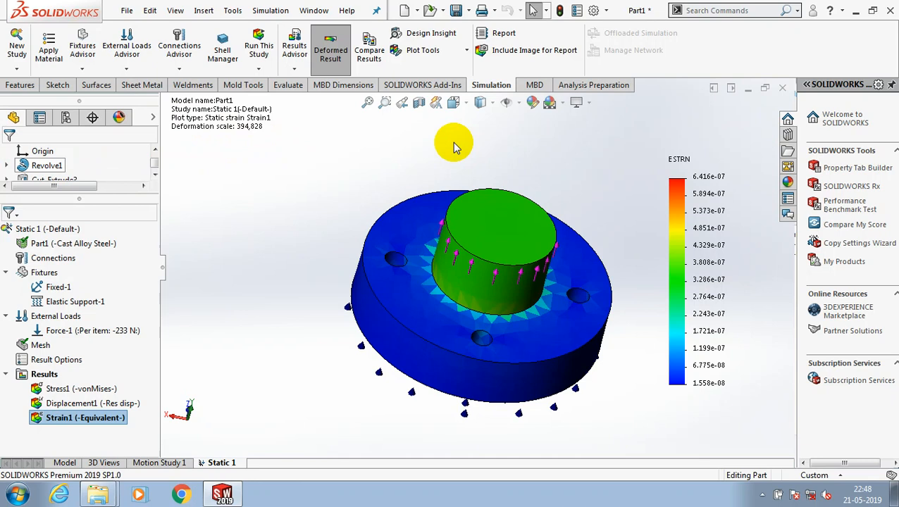
pyautogui.moveTo(454, 146); pyautogui.dragTo(395, 130)
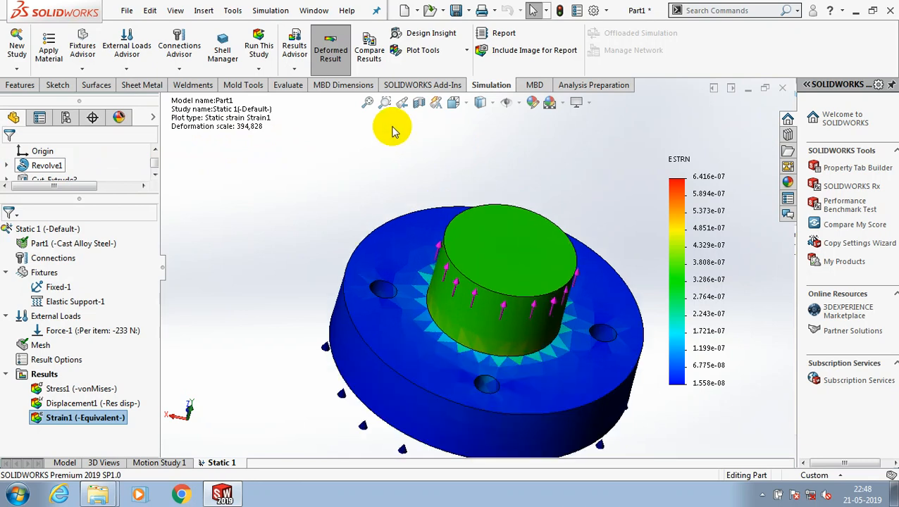
pyautogui.moveTo(464, 62)
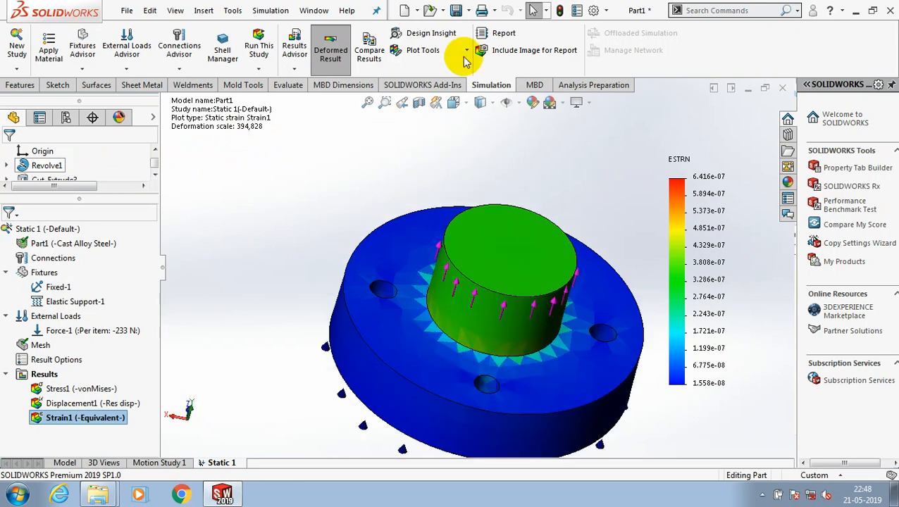